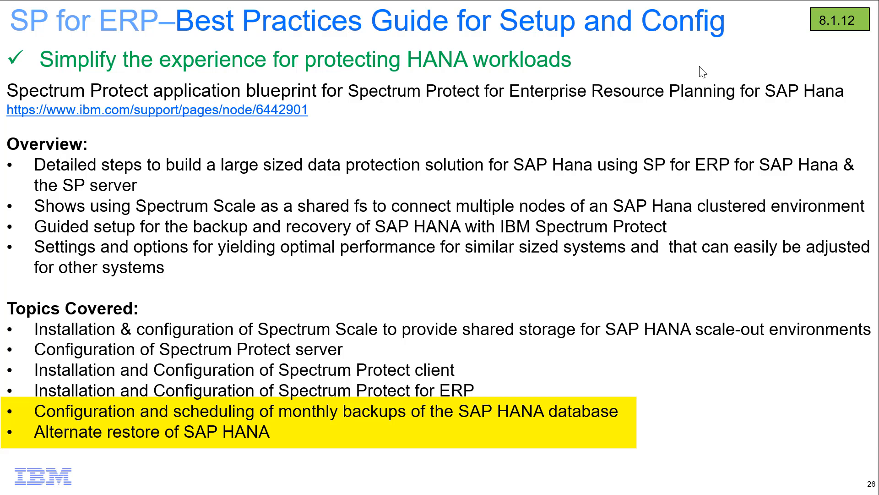
- Bring the PuTTY SSH window to the front alongside SAP HANA Cockpit
click(428, 5)
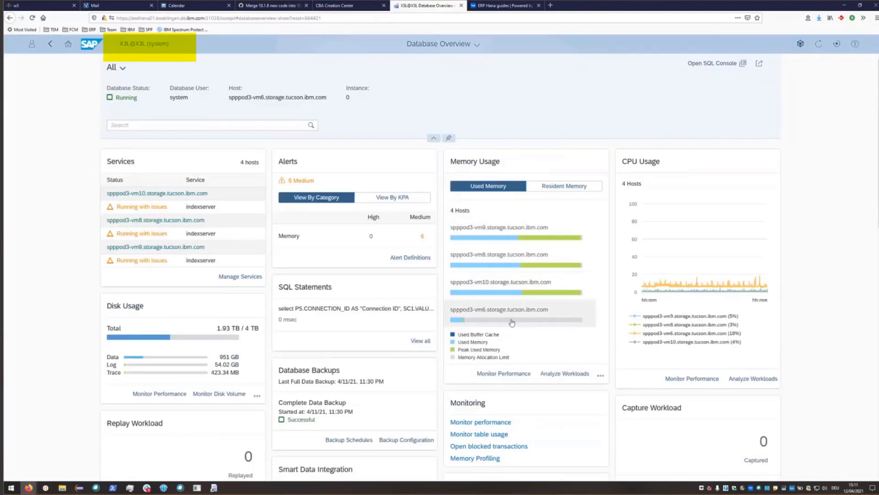
mouse_move(509, 312)
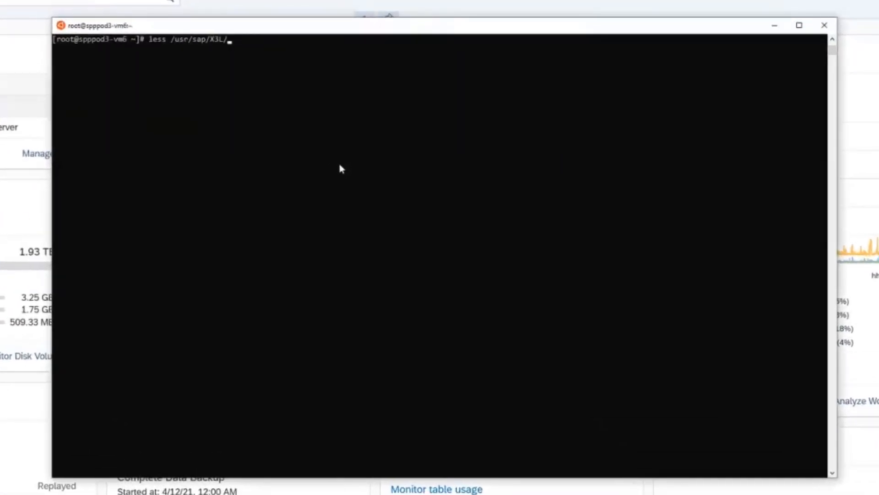
- Browse /usr/sap/X3L HDB00 and SYS, completing the path to global/hdb/opt/hdbconfig/
text(HDB00/)
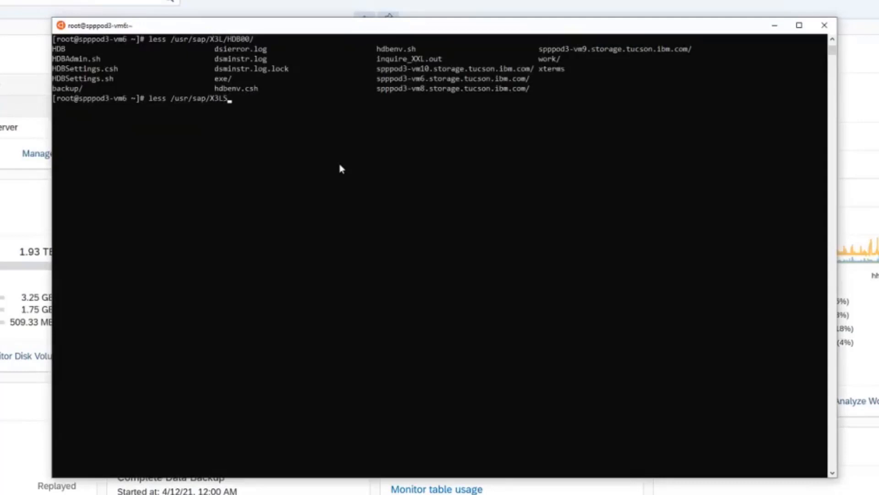
key(Backspace)
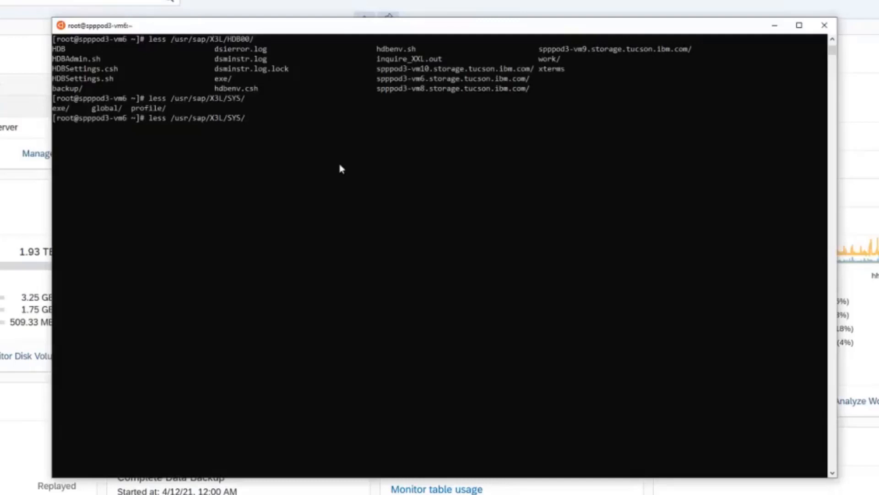
text(global/hdb/)
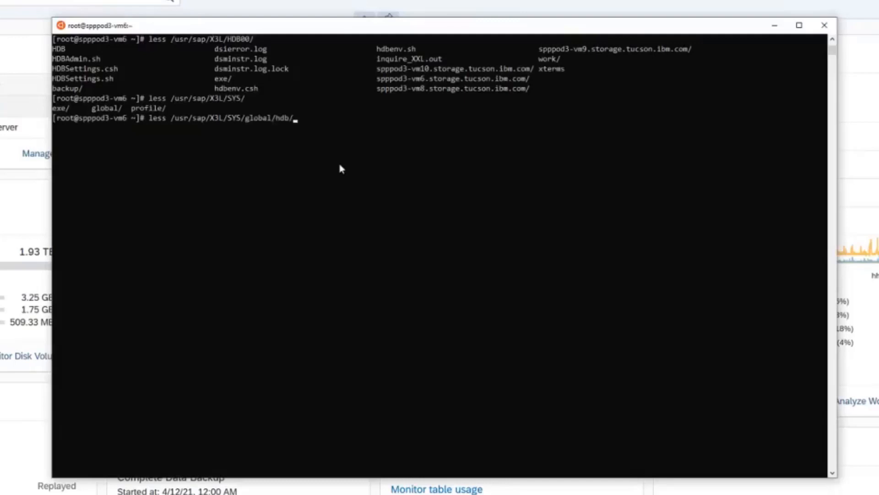
text(opt/)
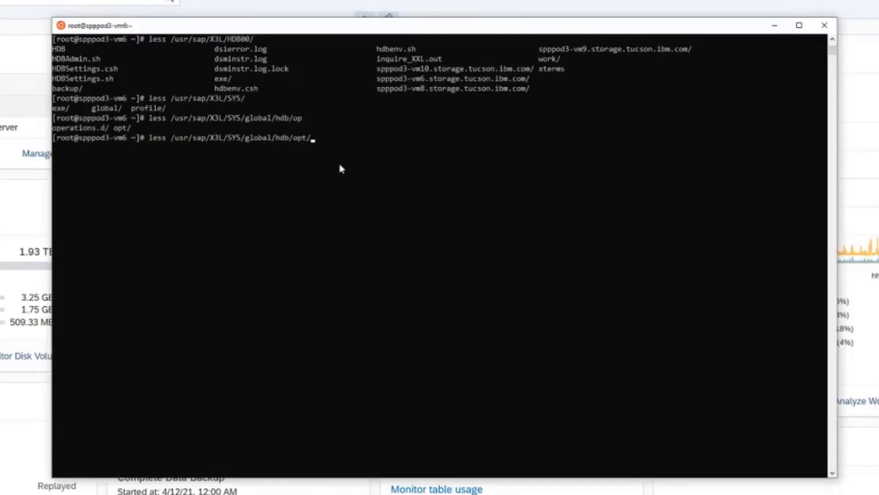
text(hdb)
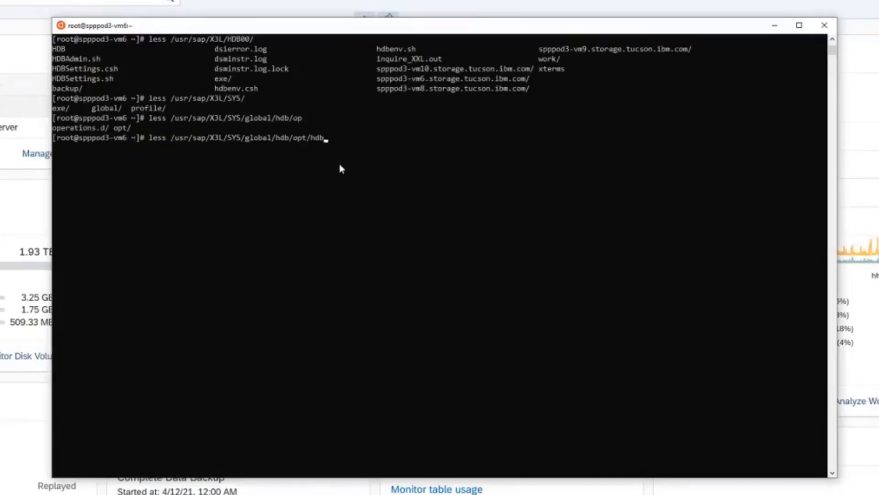
text(config/)
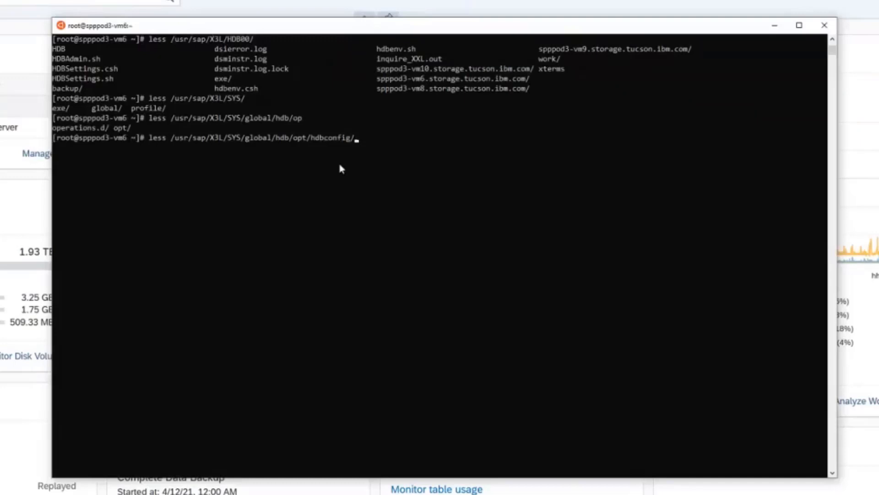
key(BackSpace)
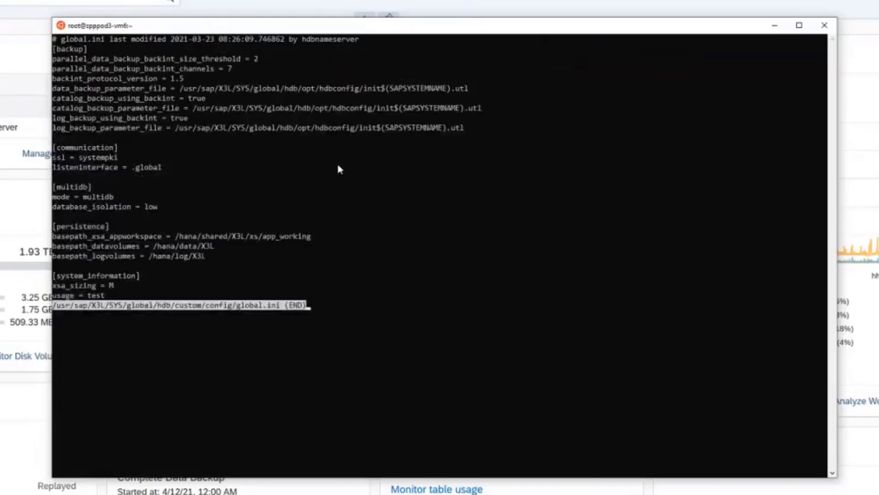
mouse_move(187, 95)
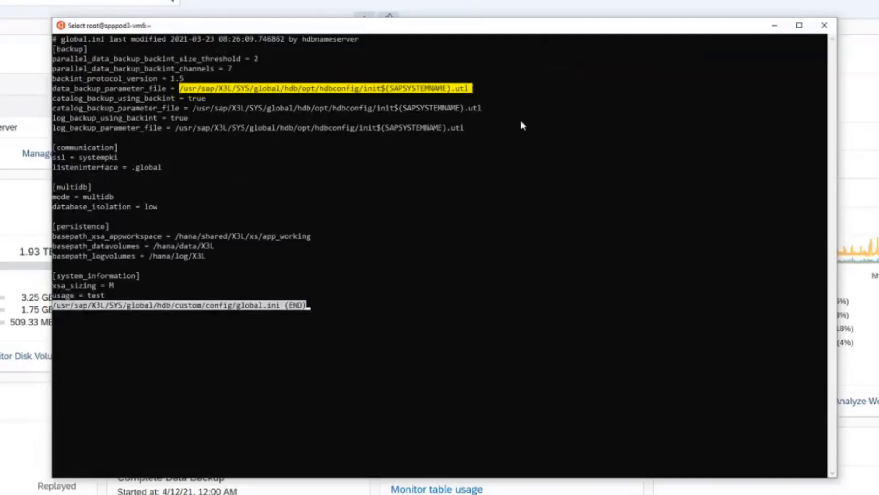
mouse_move(308, 140)
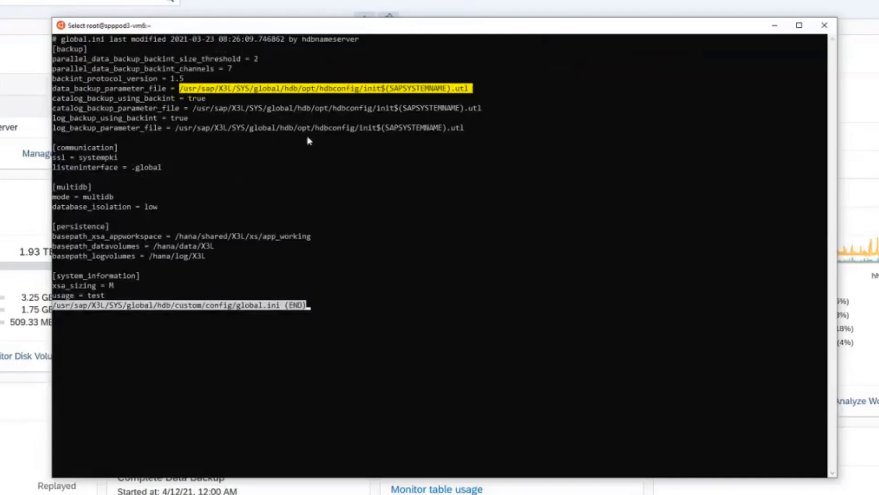
mouse_move(443, 95)
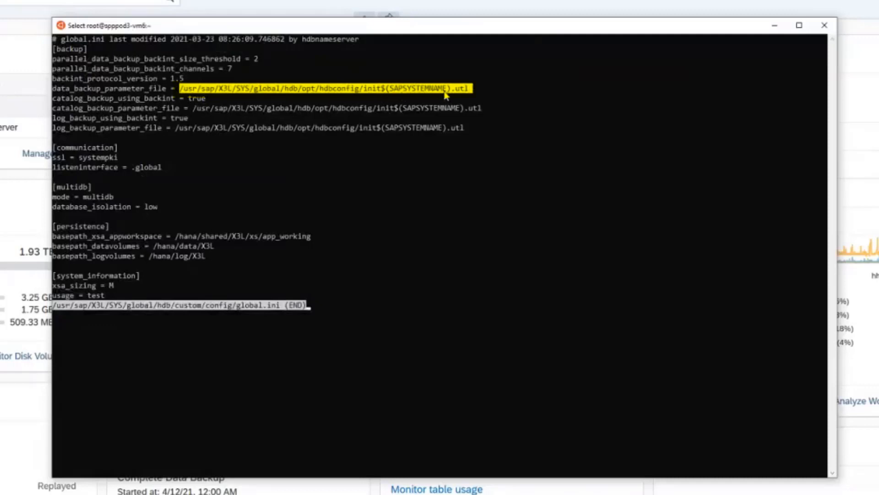
mouse_move(406, 100)
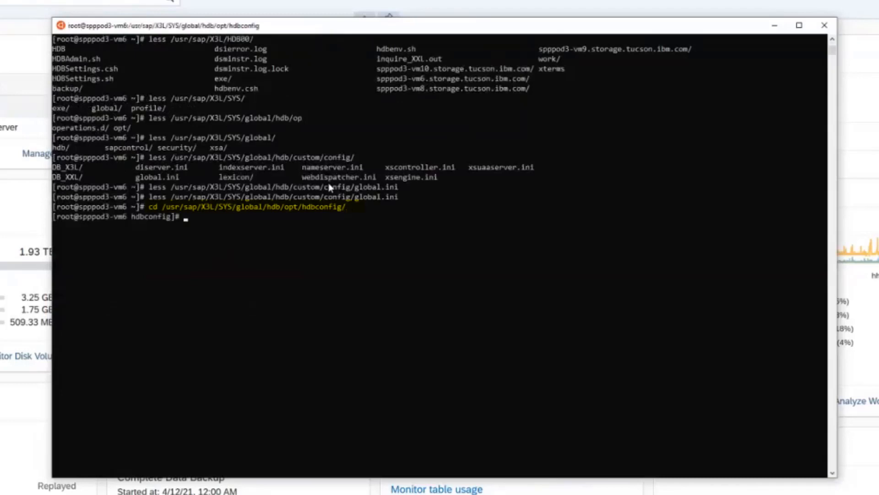
- List hdbconfig with ll, pointing out the initXXL.bki and initXXL.utl files
text(ll)
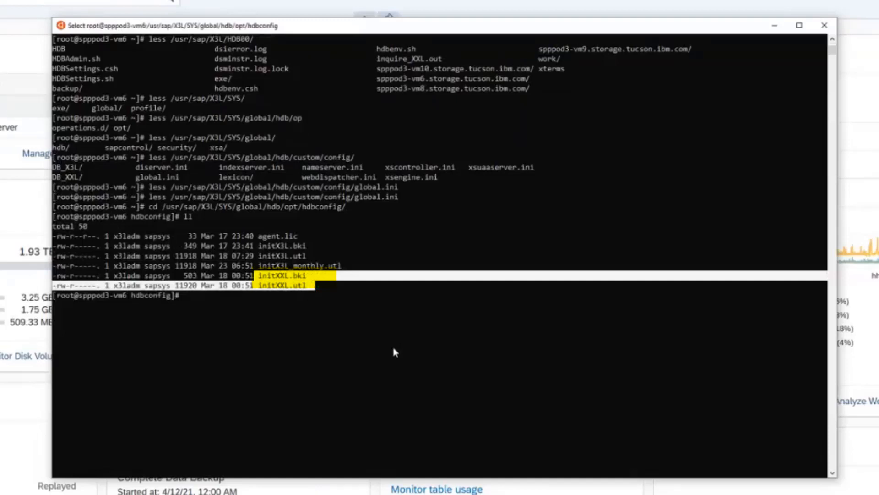
click(392, 352)
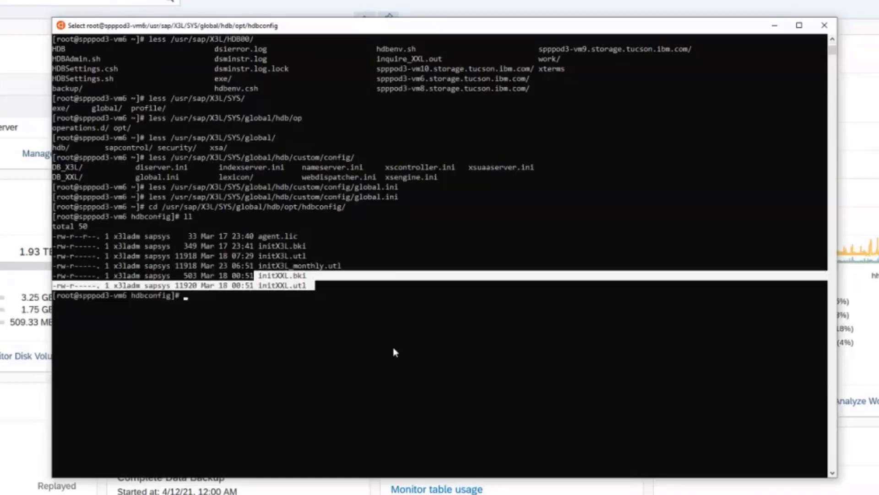
- View initXXL.utl in less and scroll to its SERVER and ADSMNODE settings
text(less initXXL.utl)
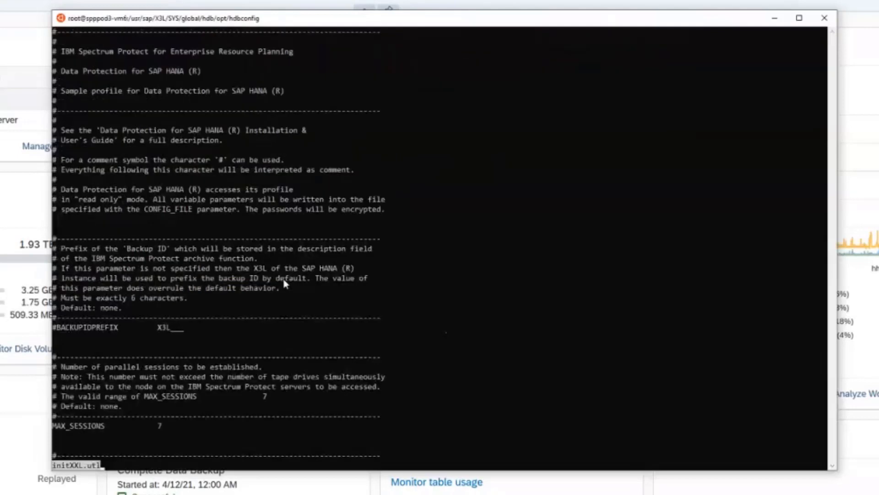
scroll(down, 3)
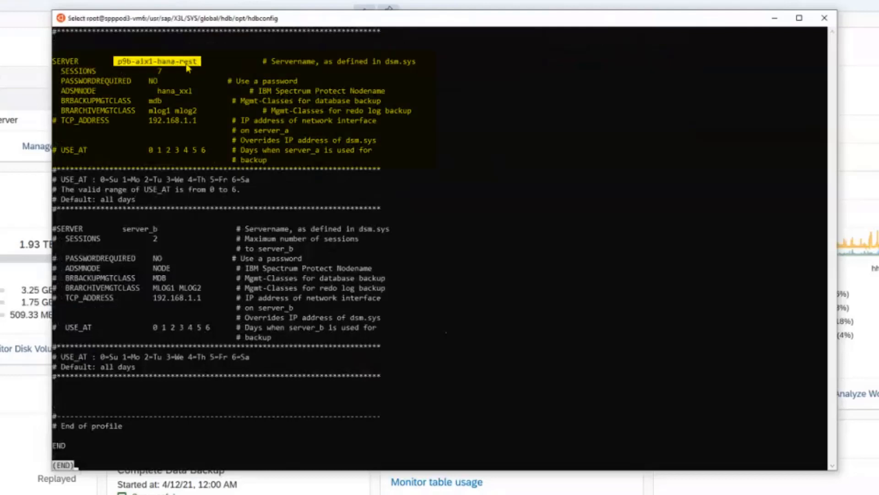
mouse_move(139, 72)
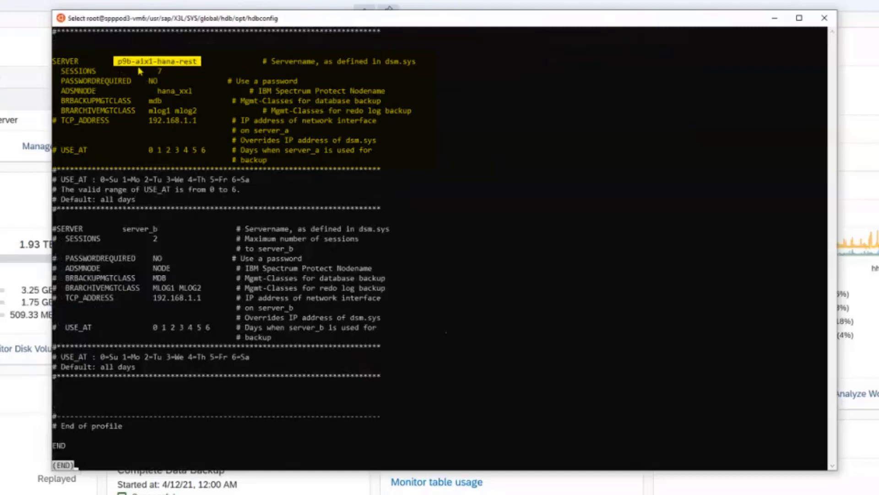
mouse_move(168, 67)
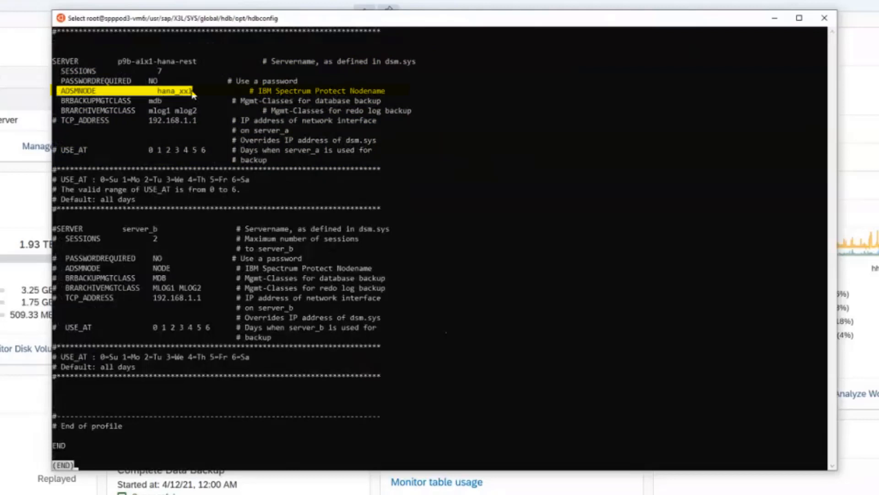
mouse_move(213, 120)
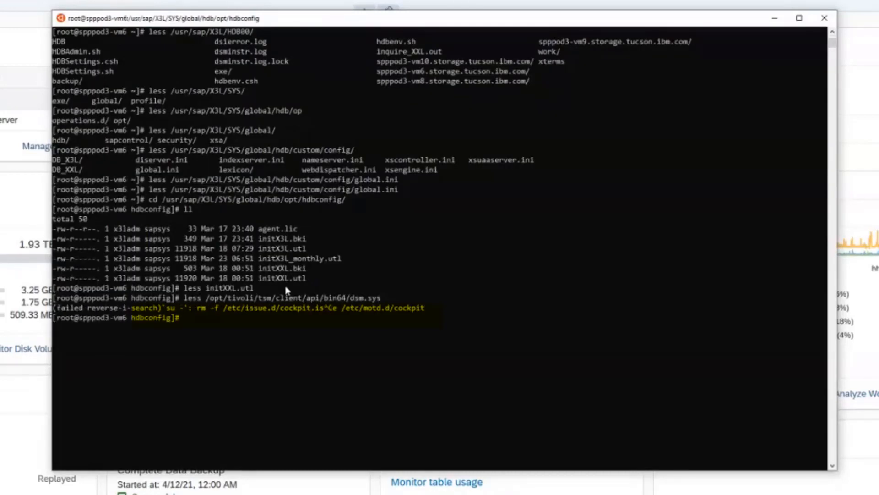
- Switch to the x3ladm user with su - before running hdbbackint
text(su -)
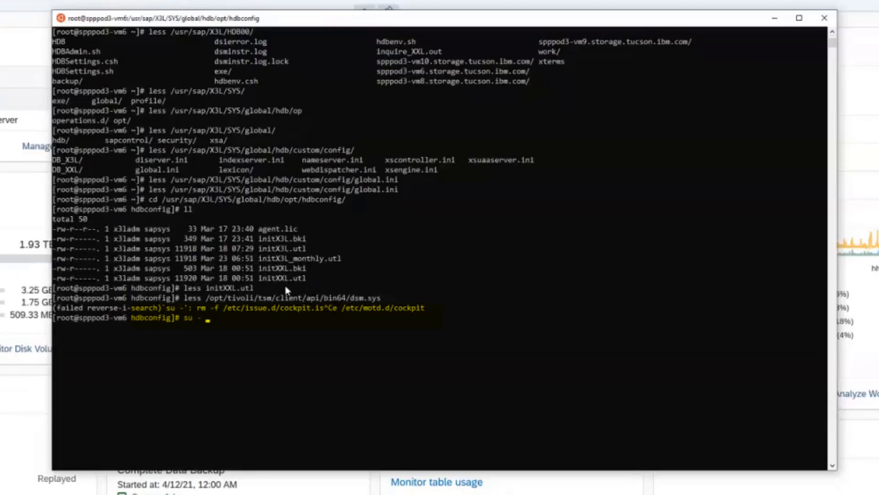
text(x3ladm)
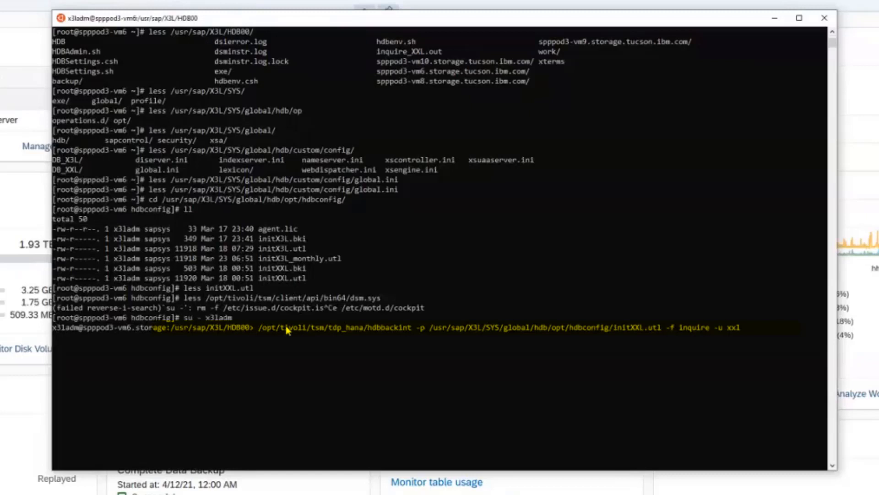
mouse_move(260, 333)
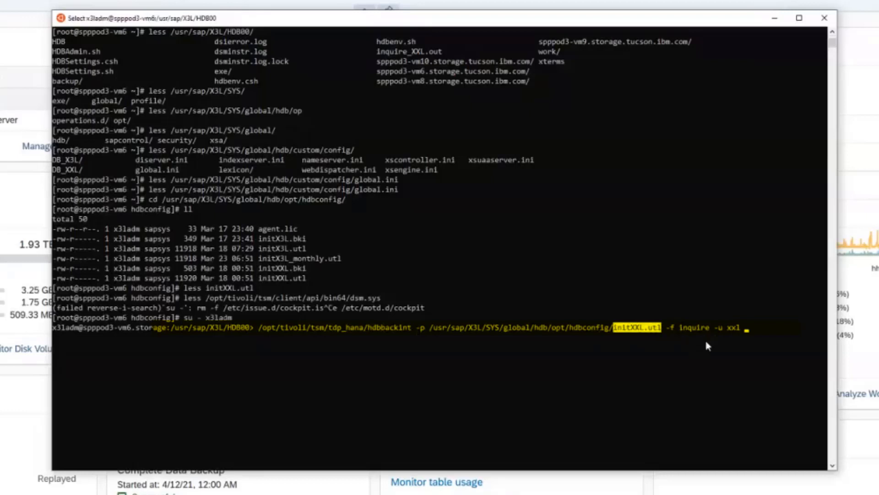
mouse_move(775, 272)
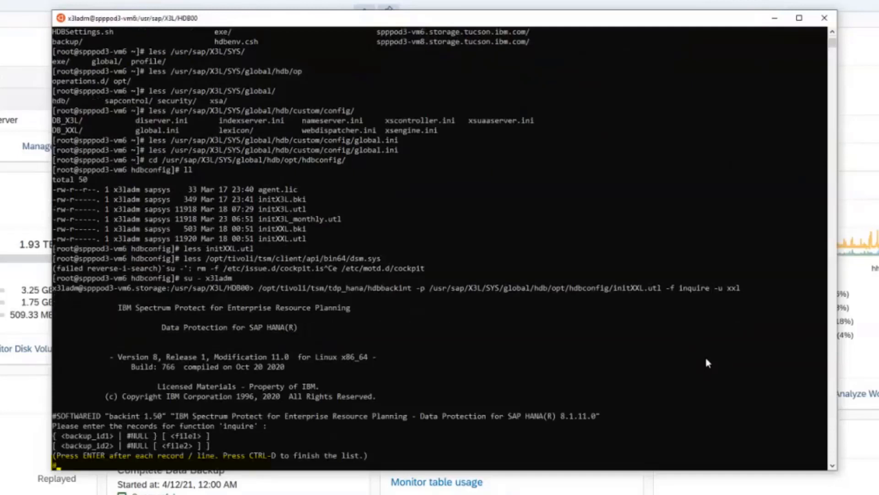
- Enter #NULL, mark the P9B-AIX1-HANA-REST server name, and scroll the XXL backup list
text(#NULL)
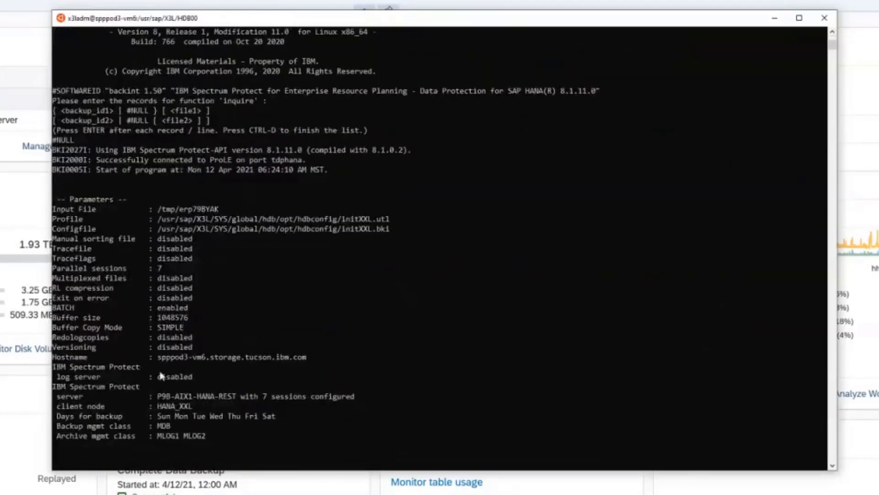
drag(155, 396, 234, 396)
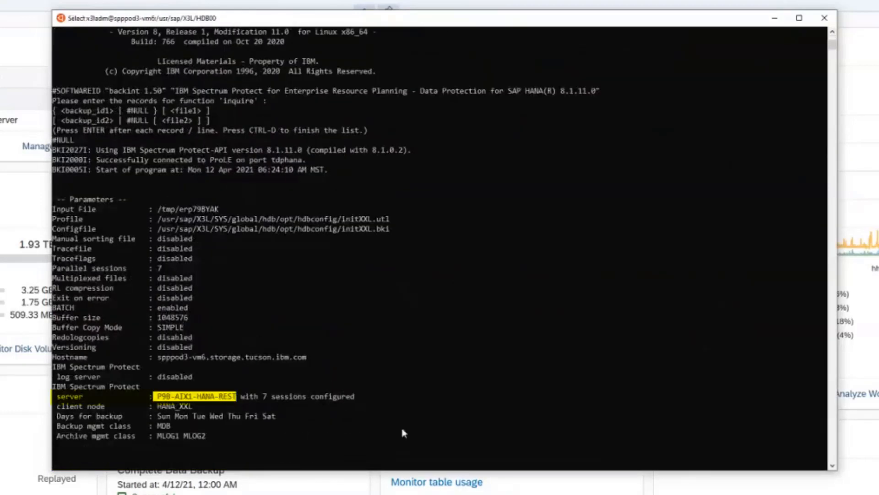
mouse_move(455, 258)
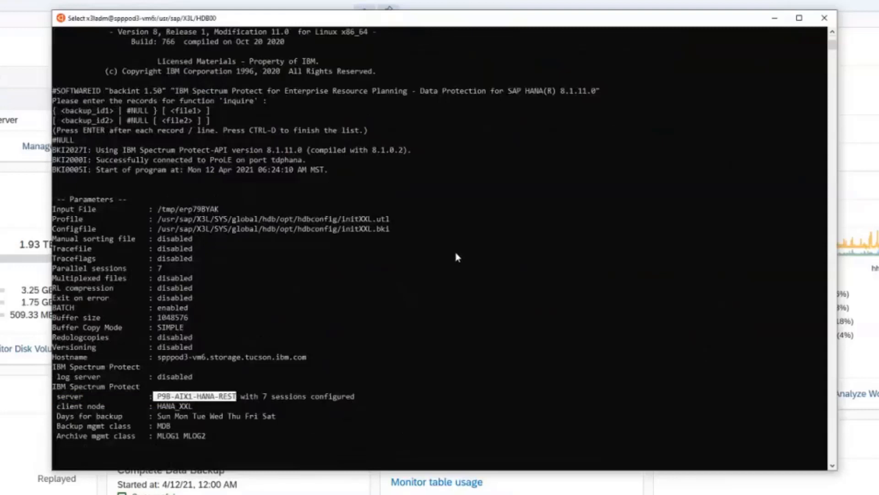
mouse_move(492, 253)
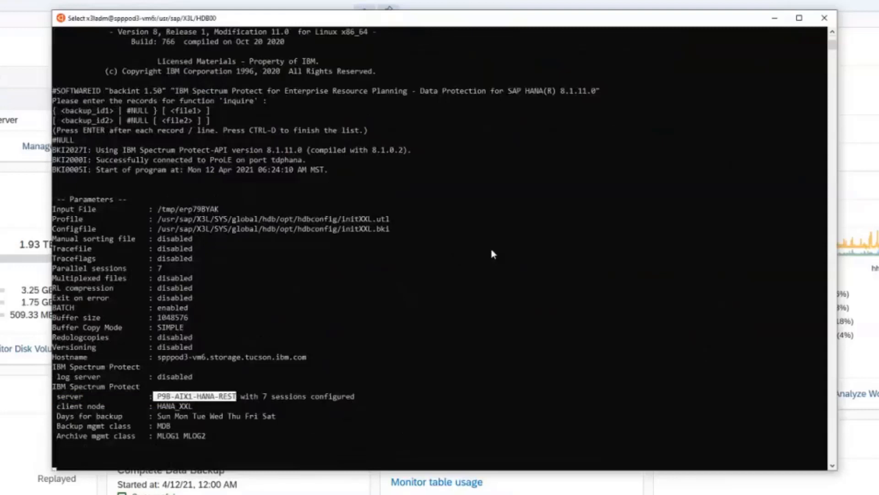
scroll(down, 3)
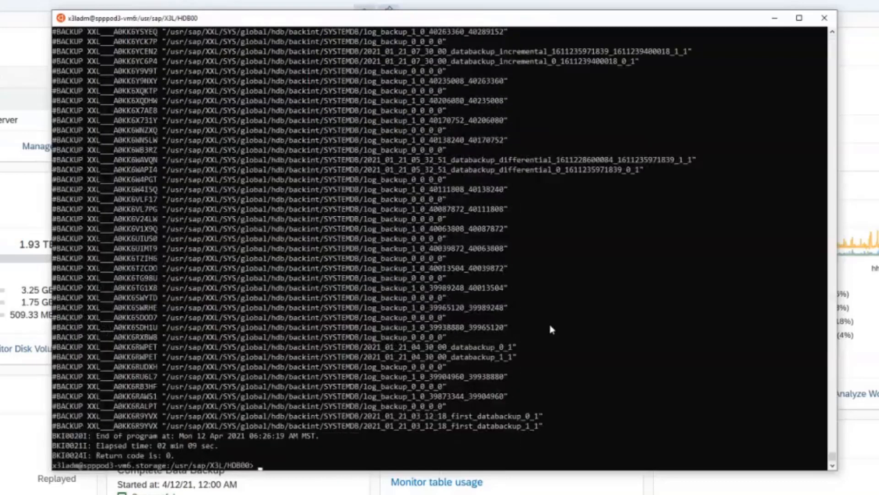
mouse_move(557, 332)
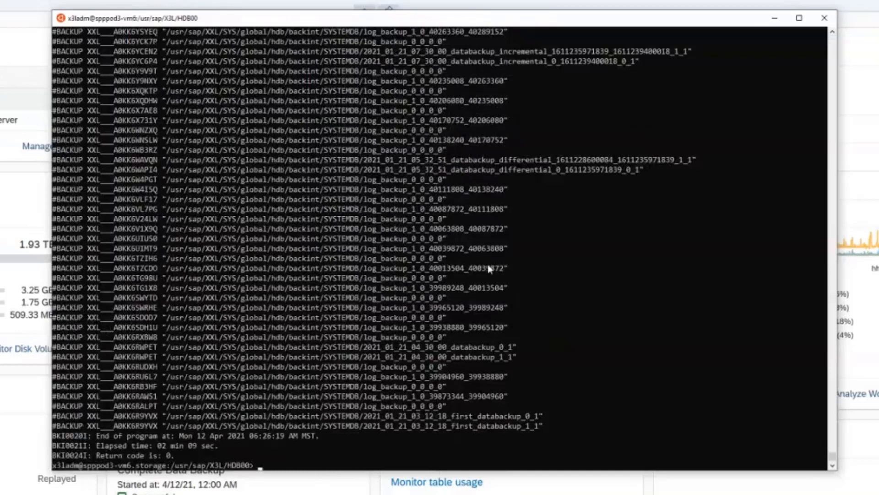
mouse_move(532, 267)
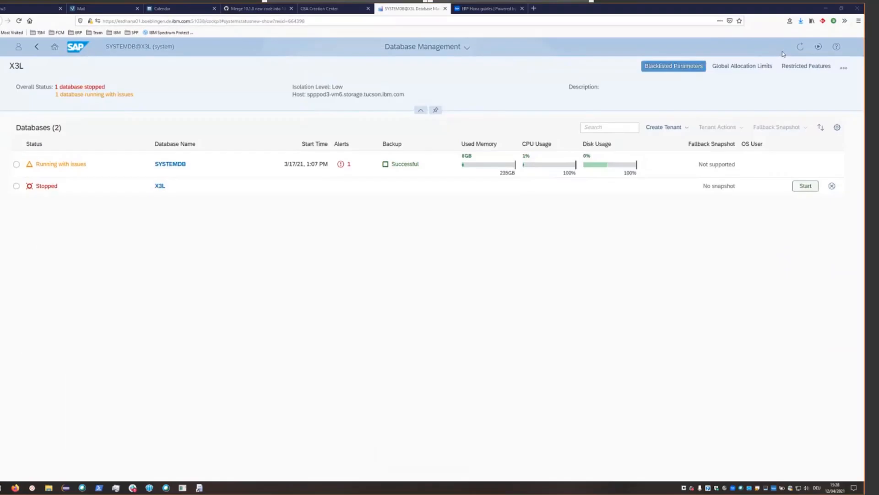
mouse_move(212, 170)
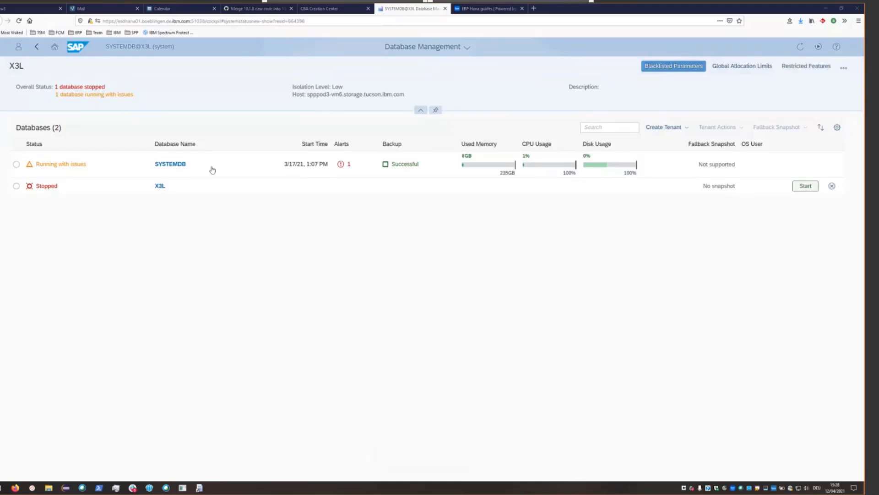
- Select the stopped X3L tenant and show its Tenant Actions list
click(16, 185)
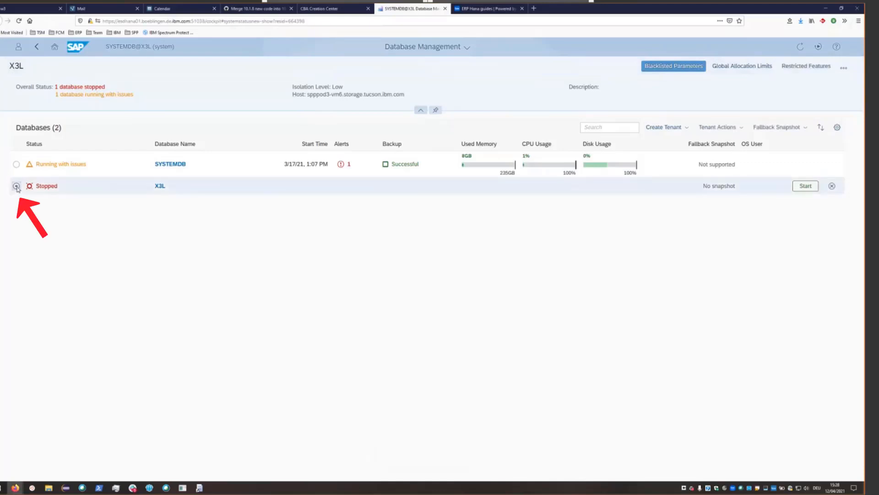
click(17, 185)
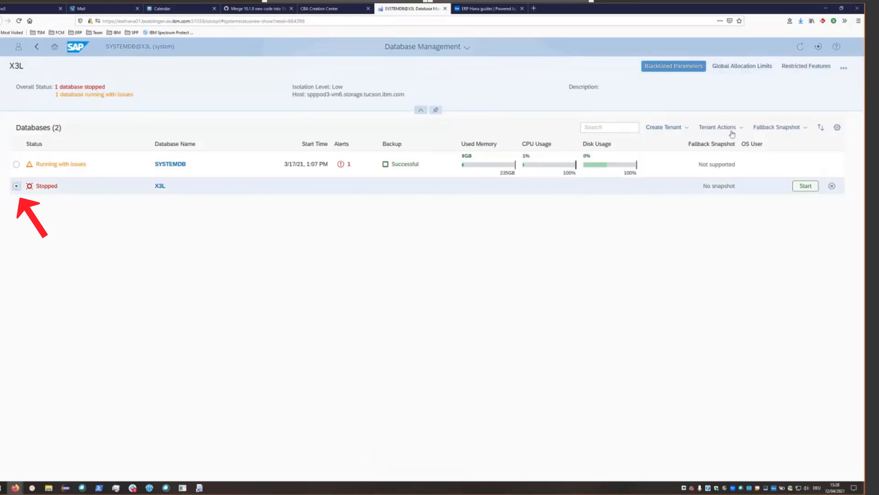
click(720, 127)
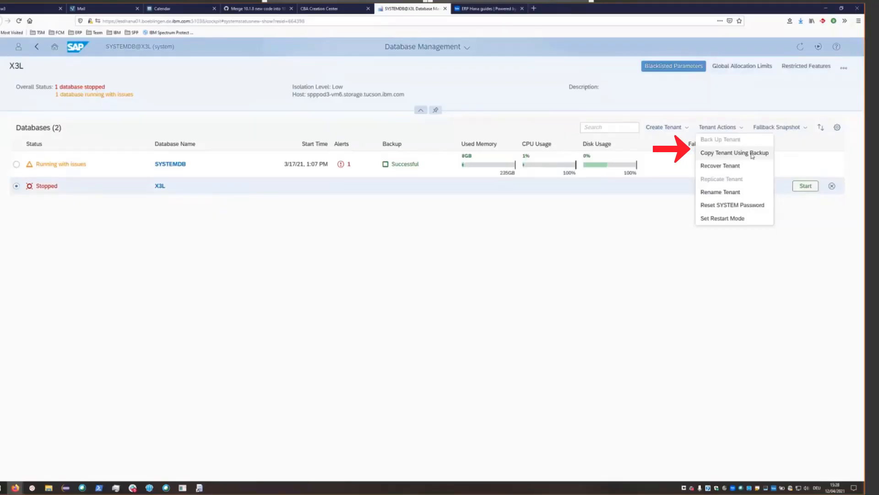
- Choose Copy Tenant Using Backup with Full data backup only and reach Step 2
click(734, 152)
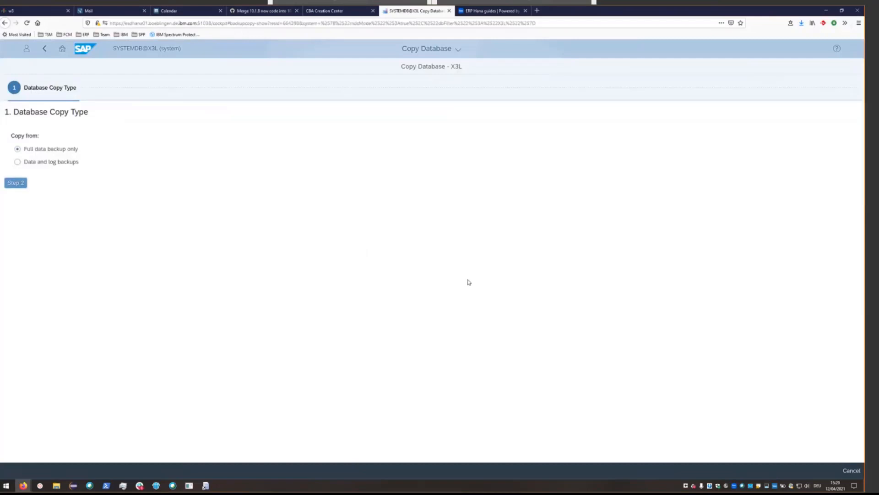
mouse_move(32, 183)
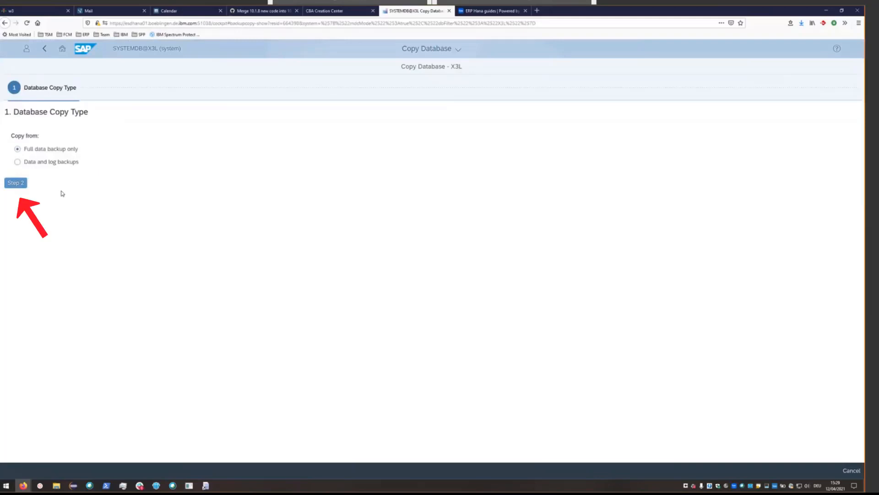
mouse_move(28, 190)
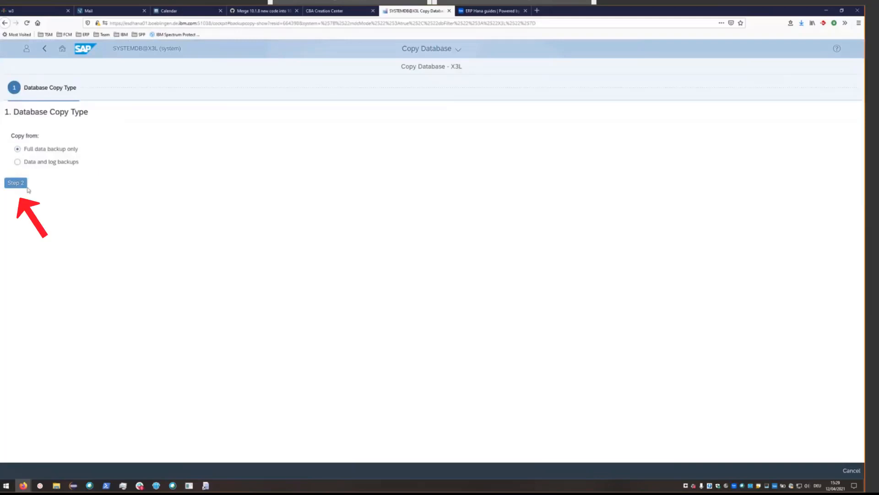
click(15, 182)
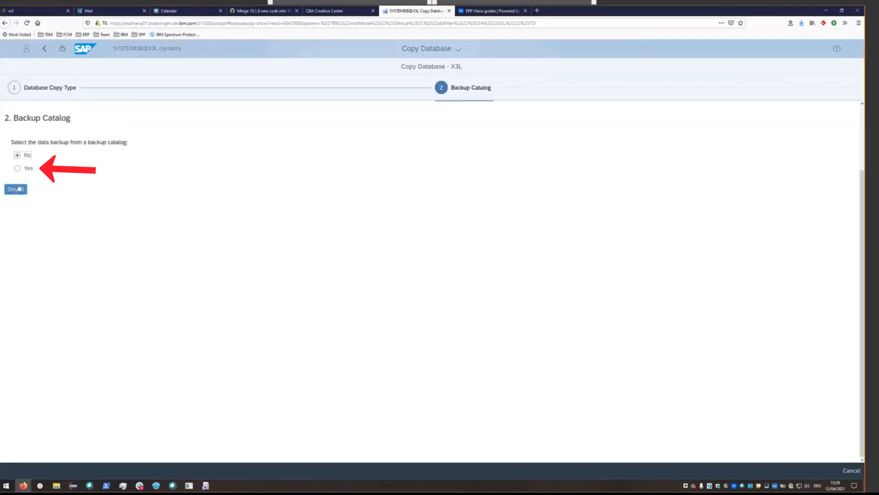
- Answer Yes to backup catalog, keep Backint and Multi container, reaching Step 5
click(17, 169)
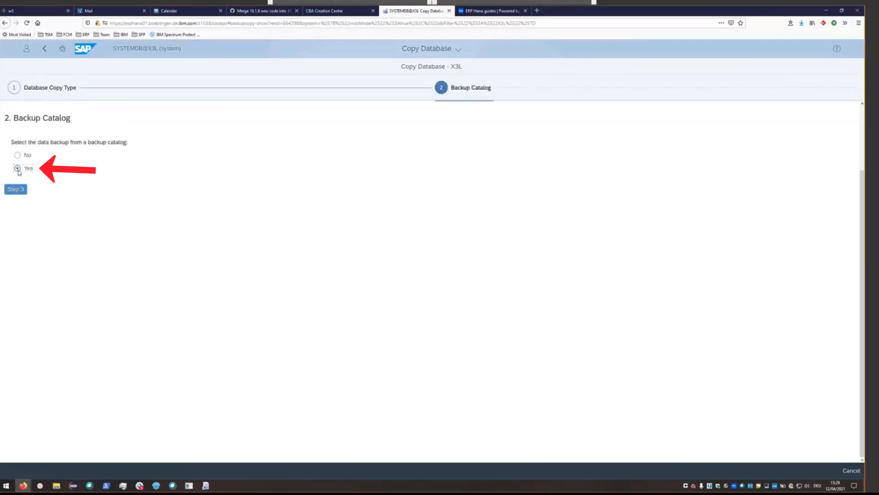
click(15, 189)
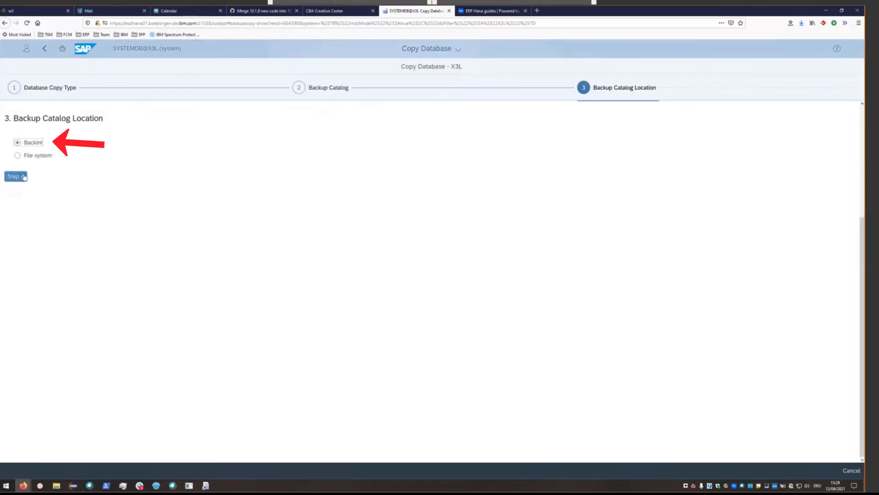
click(15, 176)
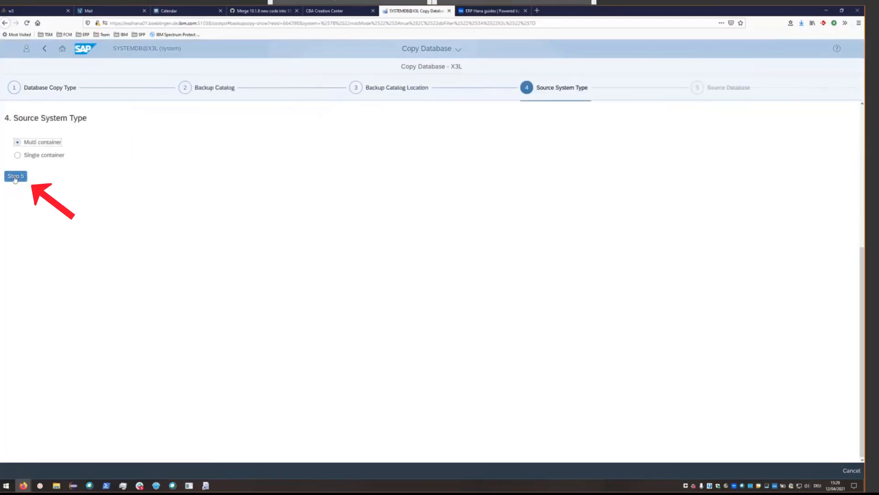
click(15, 176)
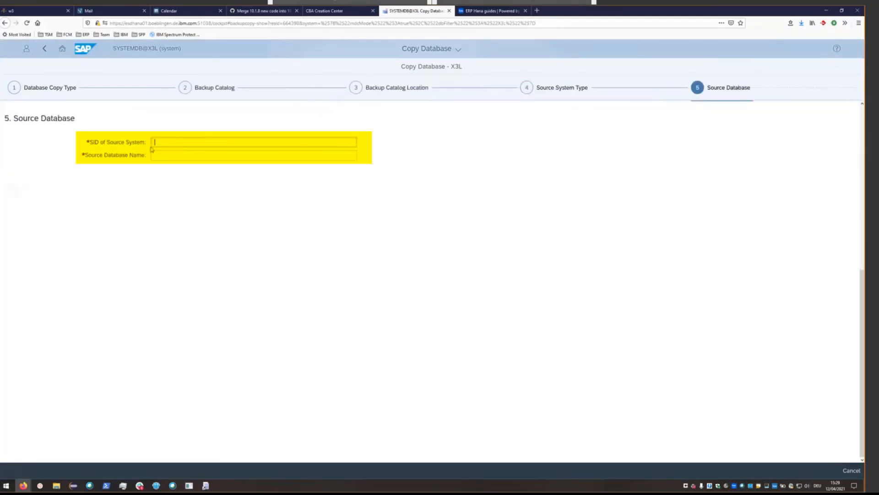
- Set source SID and database to XXL, pick the 3/7/21 complete data backup, and review
text(XXL)
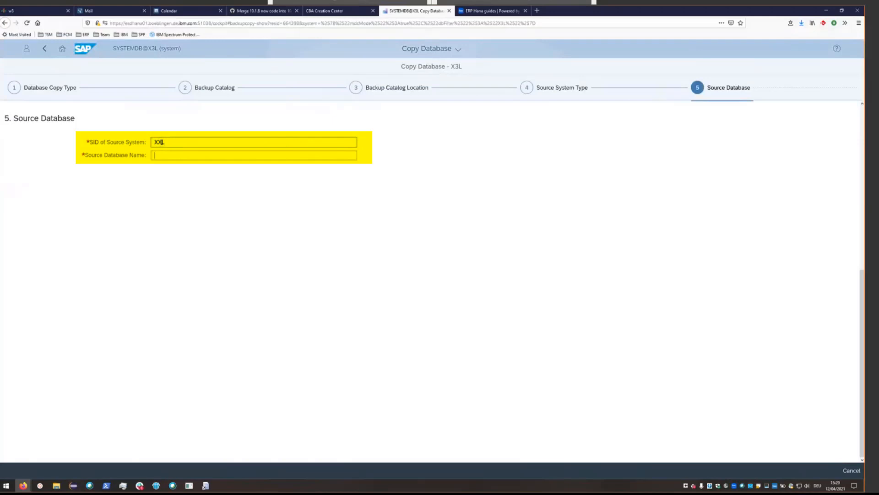
text(XXL)
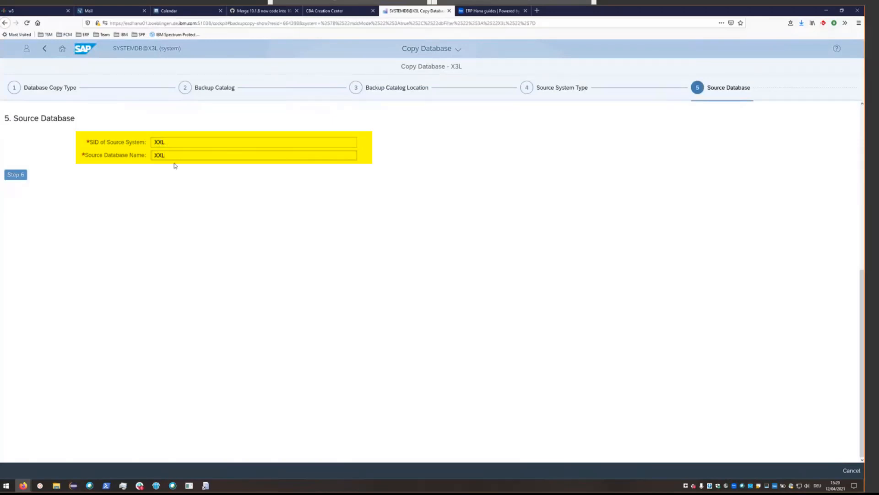
click(254, 154)
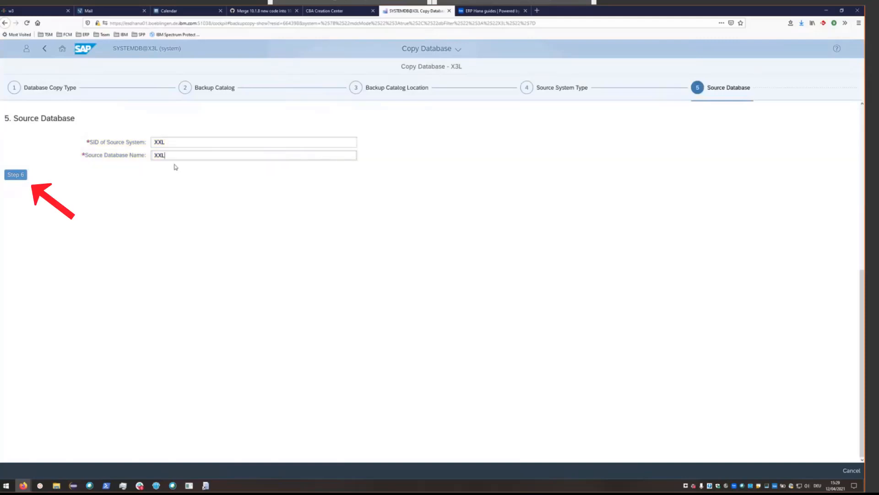
click(15, 174)
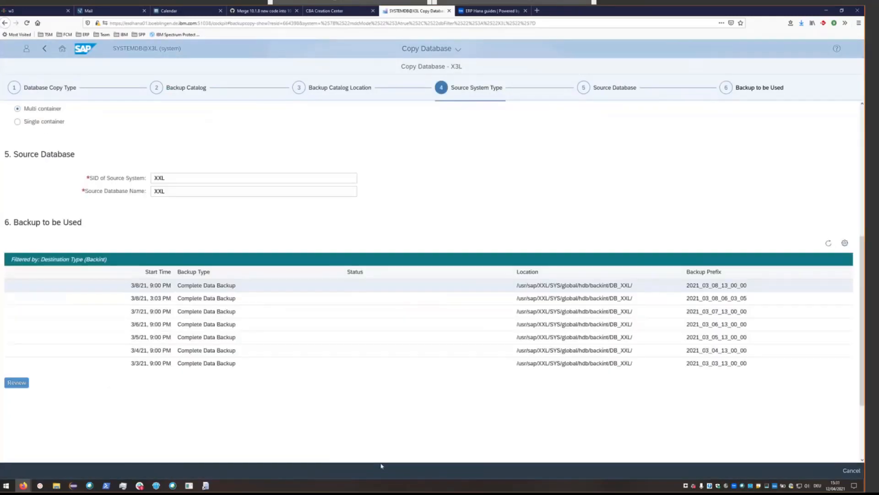
click(206, 311)
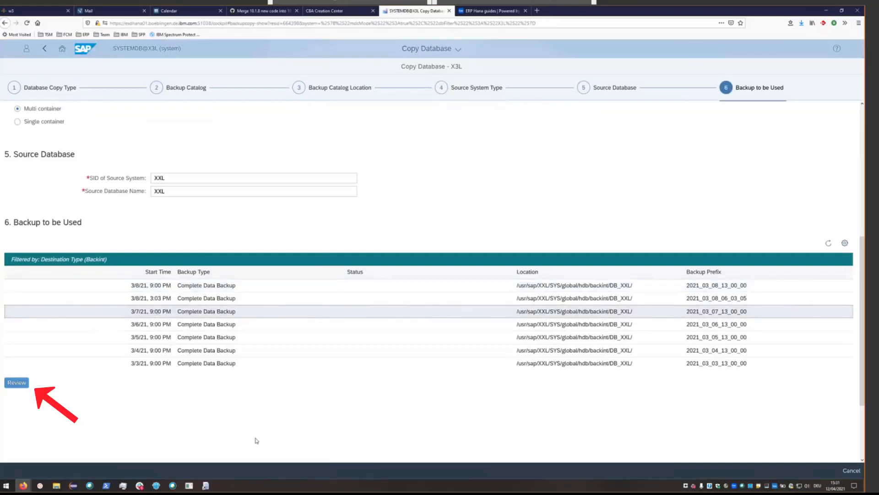
click(17, 383)
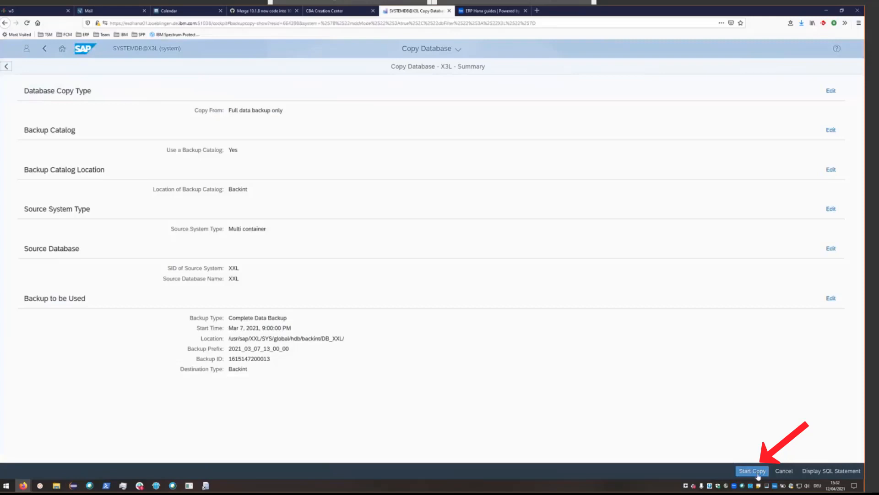
- Start the copy overwriting X3L, confirm the warning, and let it finish in 15m13s
click(752, 471)
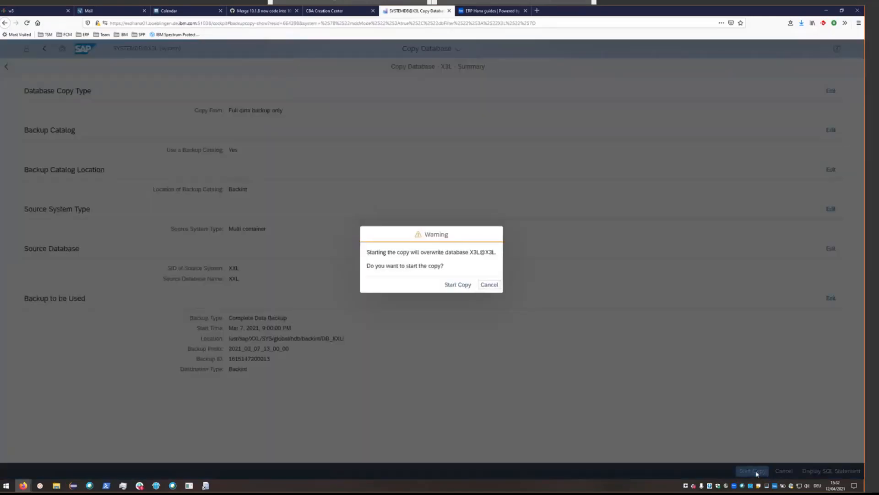
double_click(482, 251)
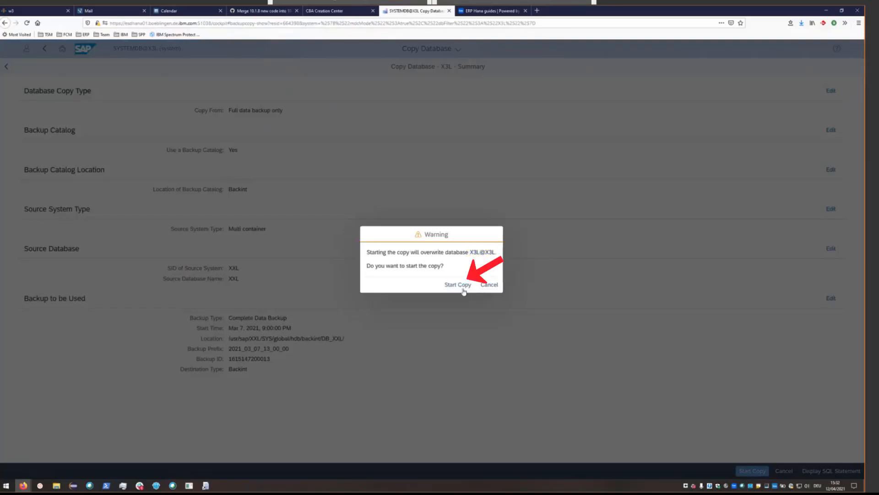
click(458, 284)
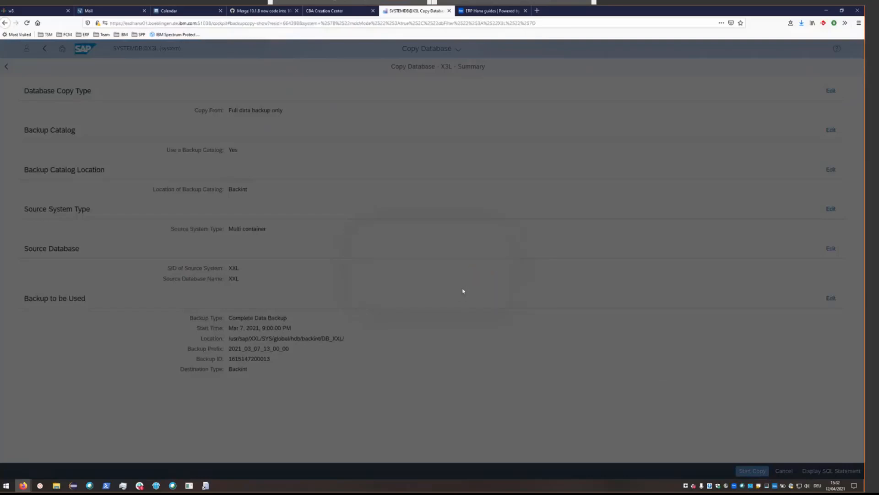
click(752, 471)
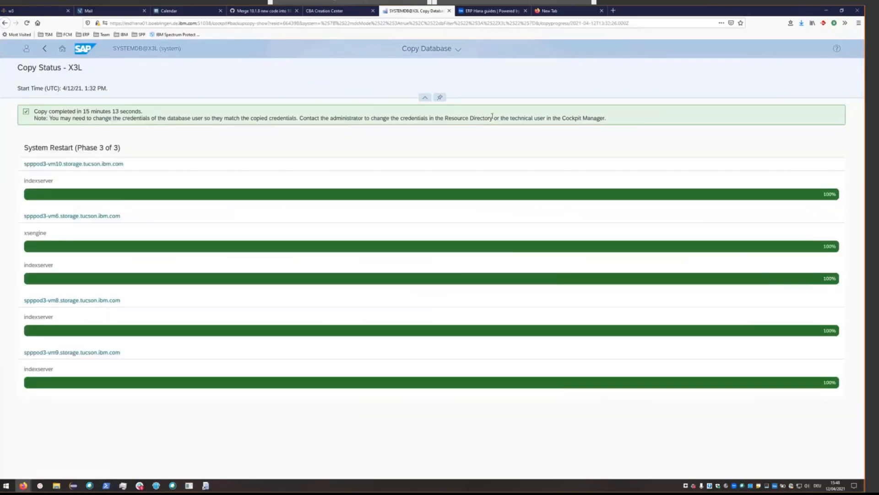
- Switch to Database Directory to see all seven databases, with X3L@X3L running
click(431, 48)
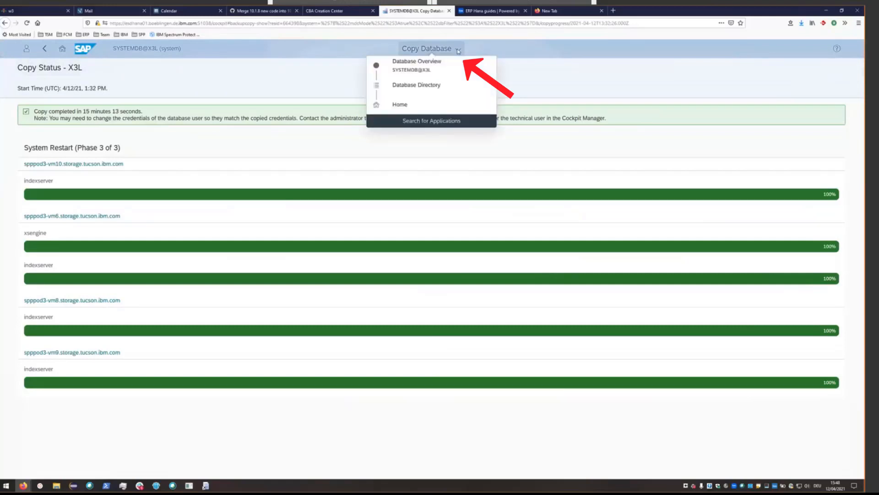
click(416, 85)
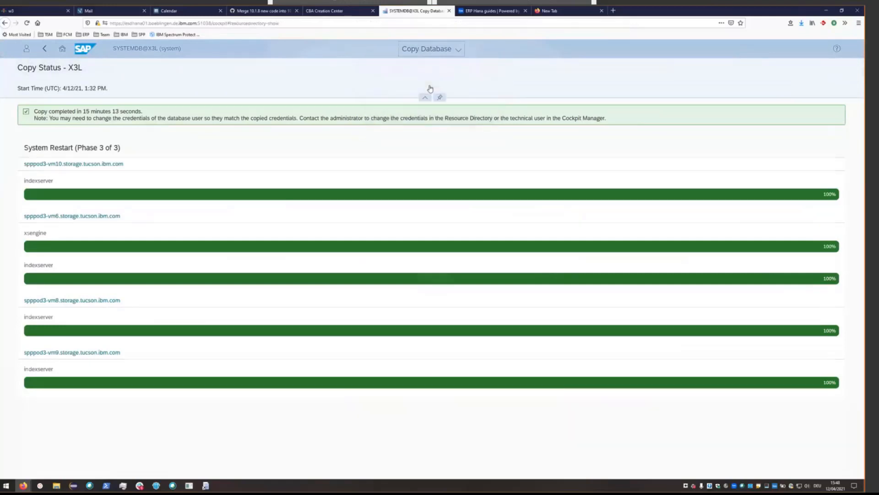
click(44, 48)
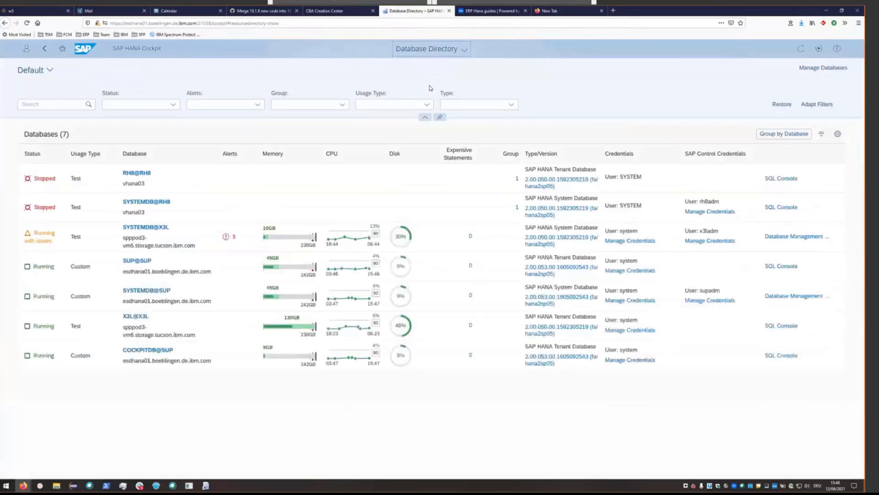
click(136, 326)
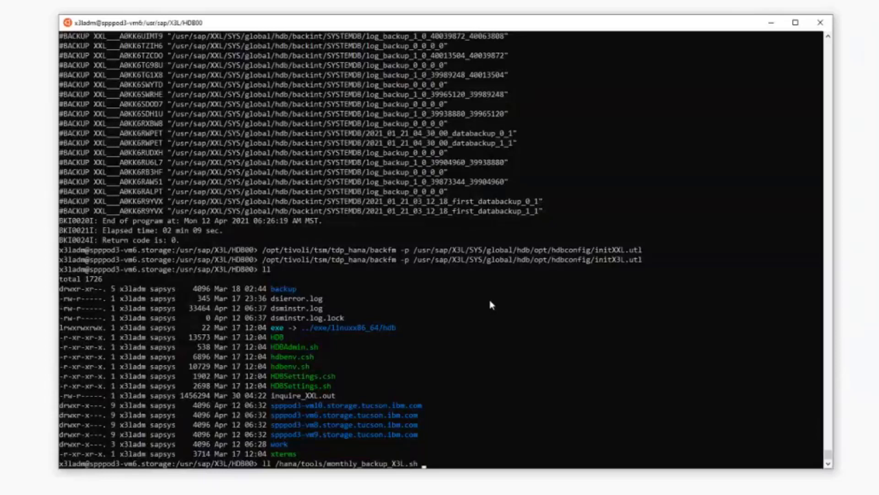
- List the file details of /hana/tools/monthly_backup_X3L.sh with ll
key(Return)
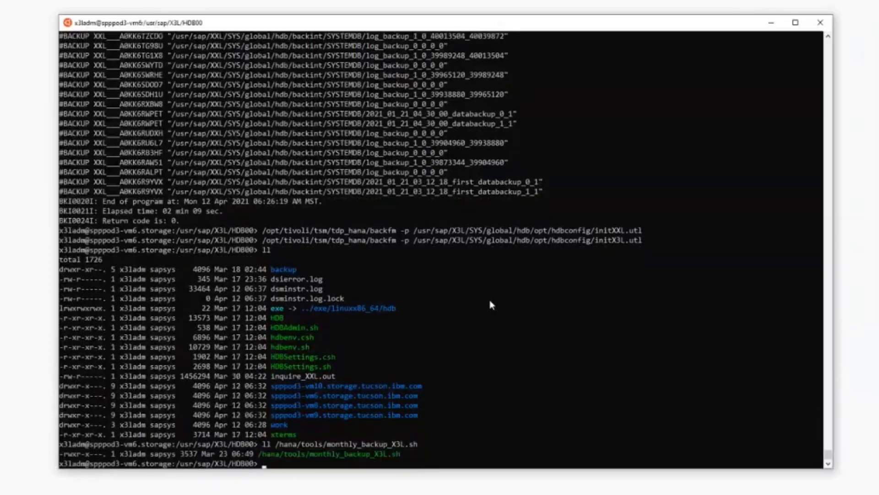
text(ll /hana/tools/monthly_backup_X3L.sh)
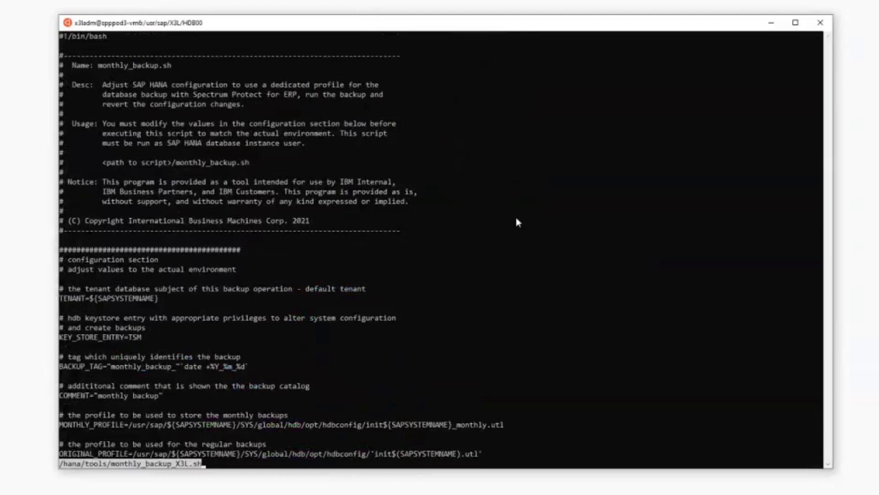
mouse_move(524, 185)
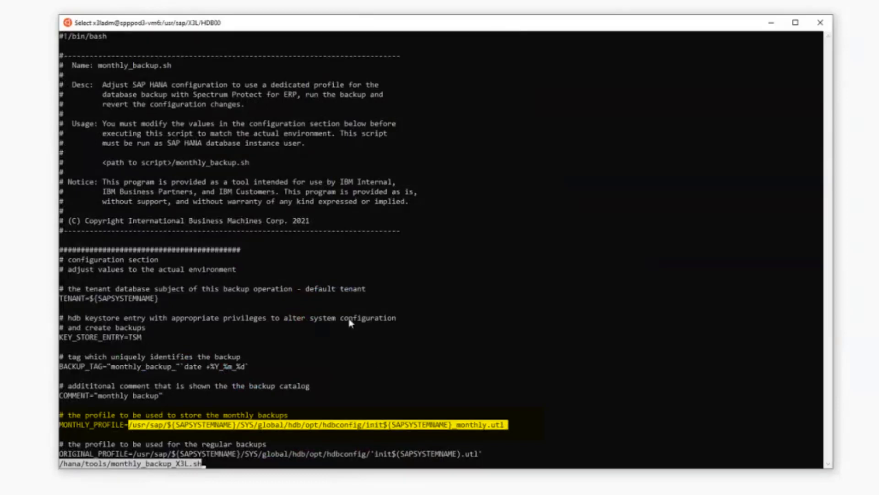
mouse_move(95, 309)
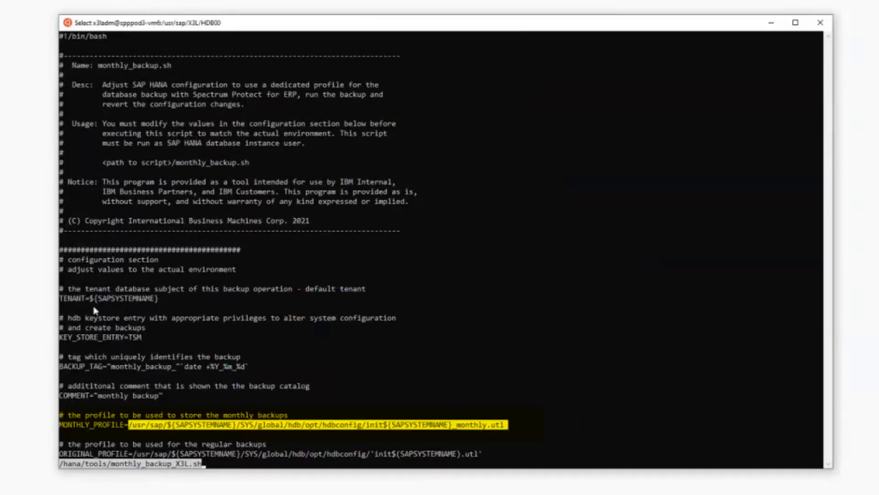
double_click(127, 298)
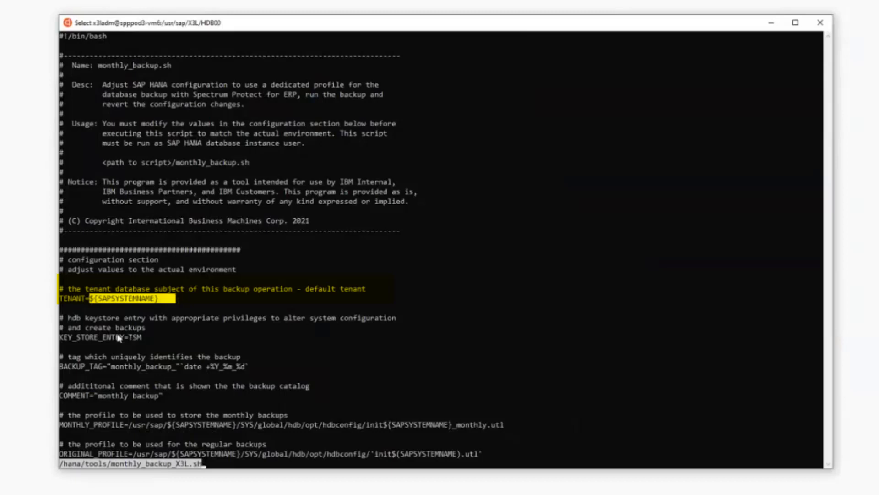
mouse_move(125, 350)
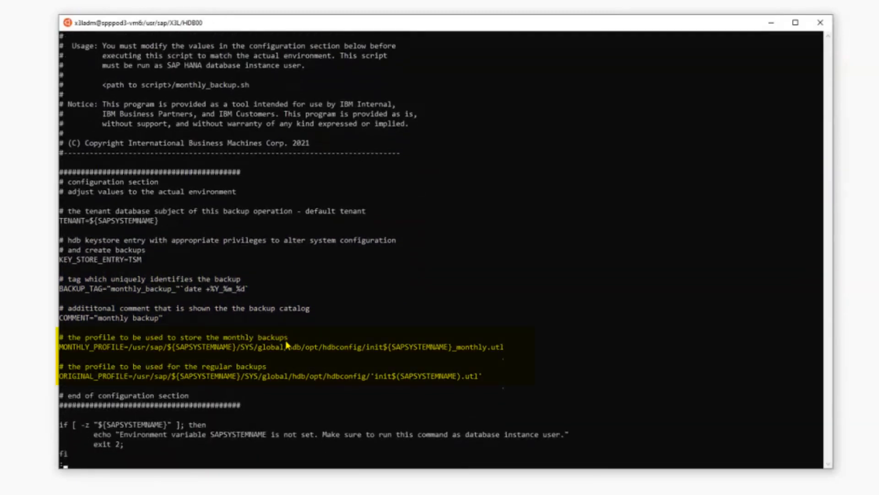
mouse_move(137, 382)
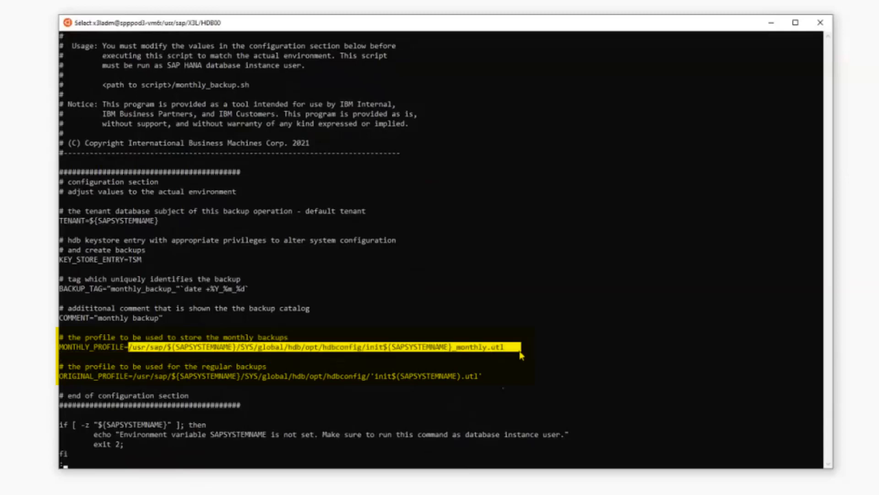
mouse_move(529, 348)
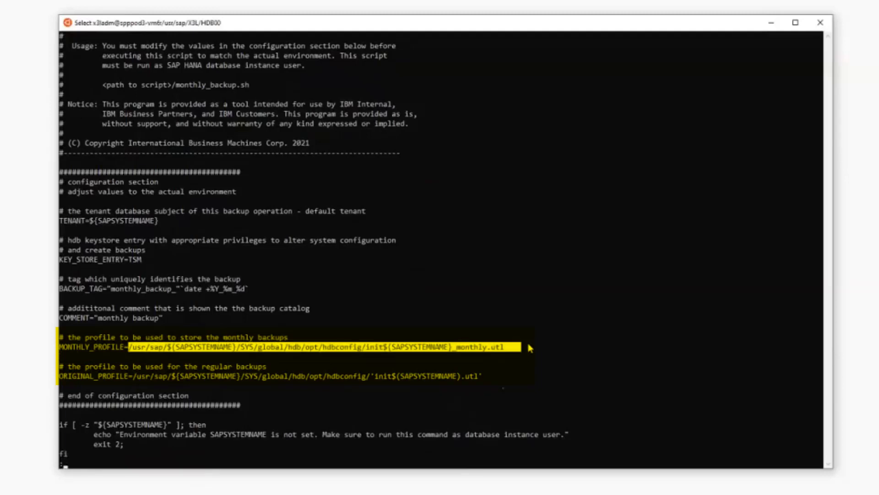
mouse_move(296, 298)
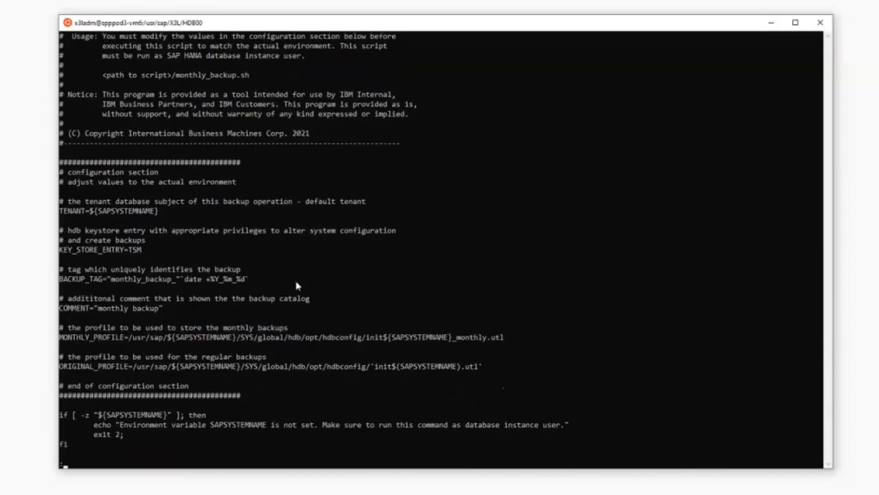
- Scroll the script down to the hdbsql backup and profile-restore commands
scroll(down, 3)
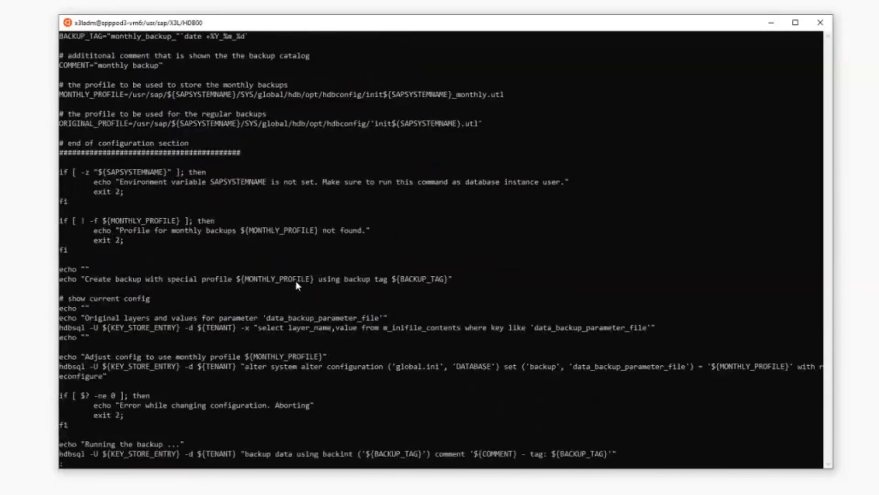
scroll(down, 3)
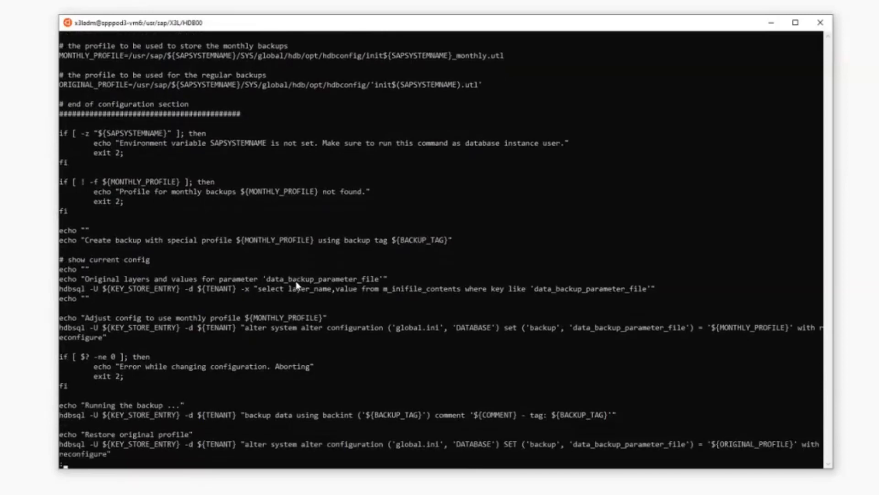